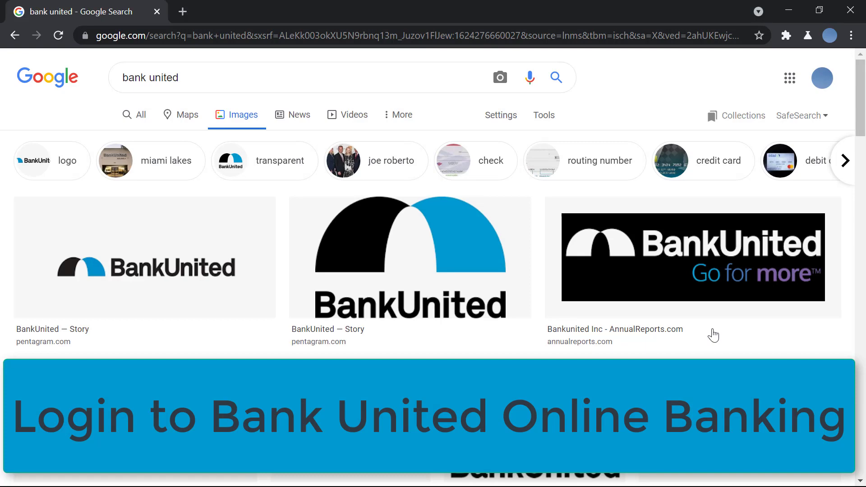
# Scroll down through the BankUnited image search results.
pyautogui.scroll(-3)
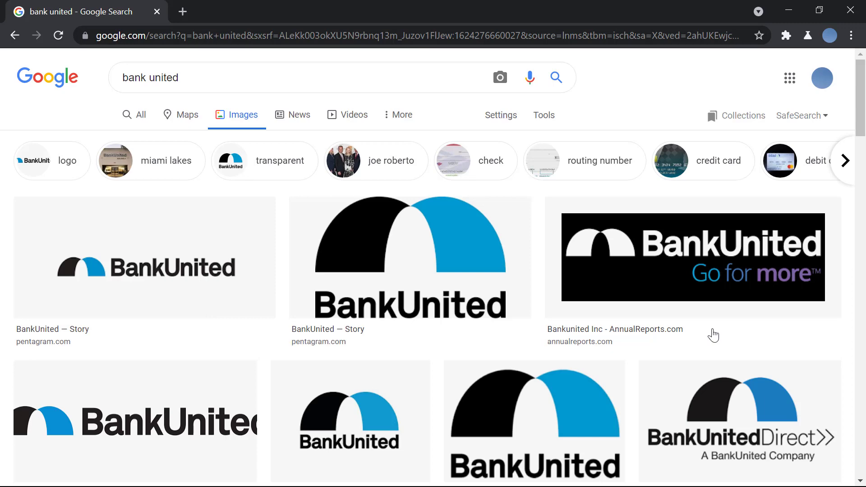
pyautogui.moveTo(182, 9)
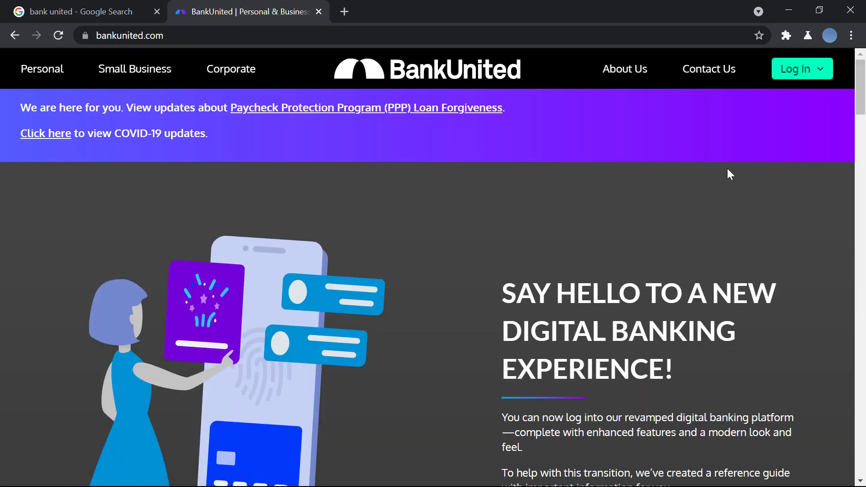
# Choose Personal Online Banking from the header Log In menu.
pyautogui.click(801, 68)
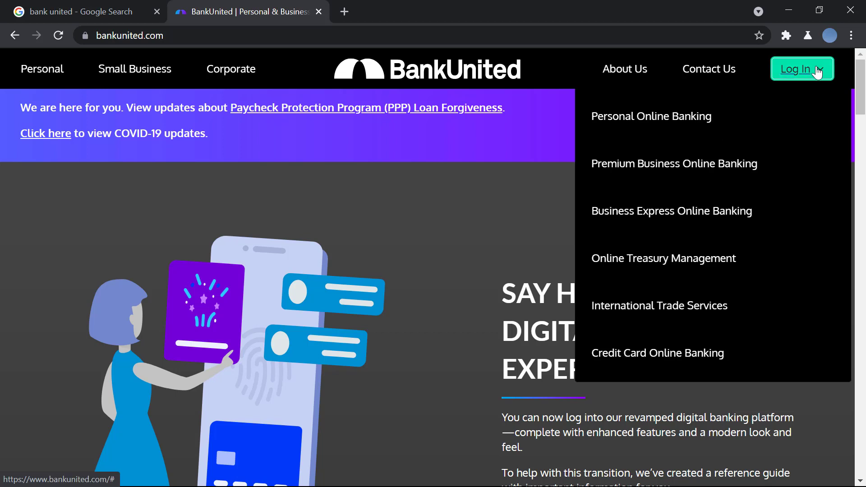
pyautogui.moveTo(680, 134)
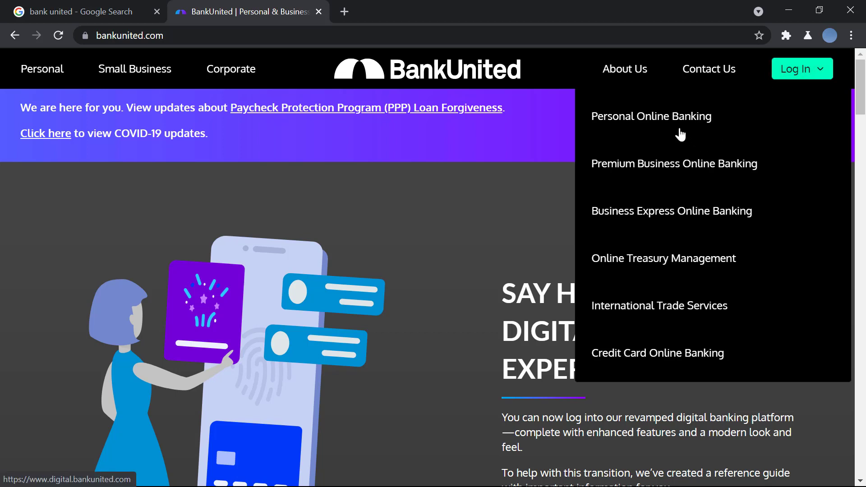
pyautogui.moveTo(654, 113)
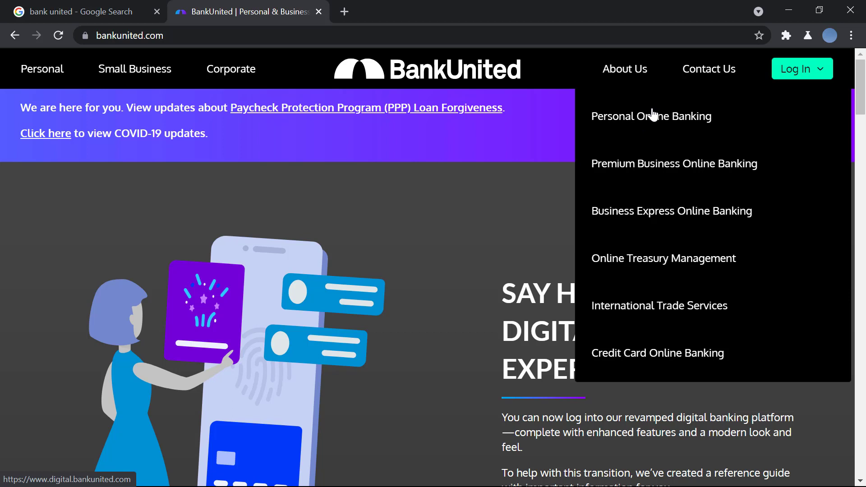
pyautogui.moveTo(717, 178)
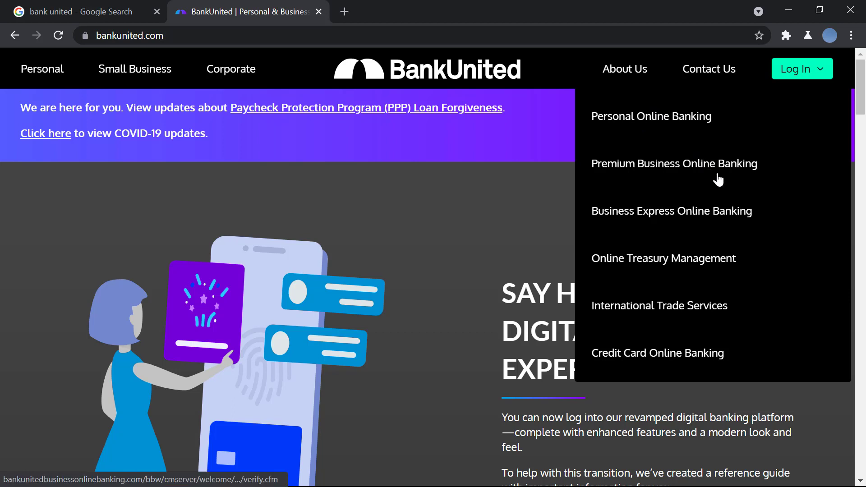
pyautogui.moveTo(707, 369)
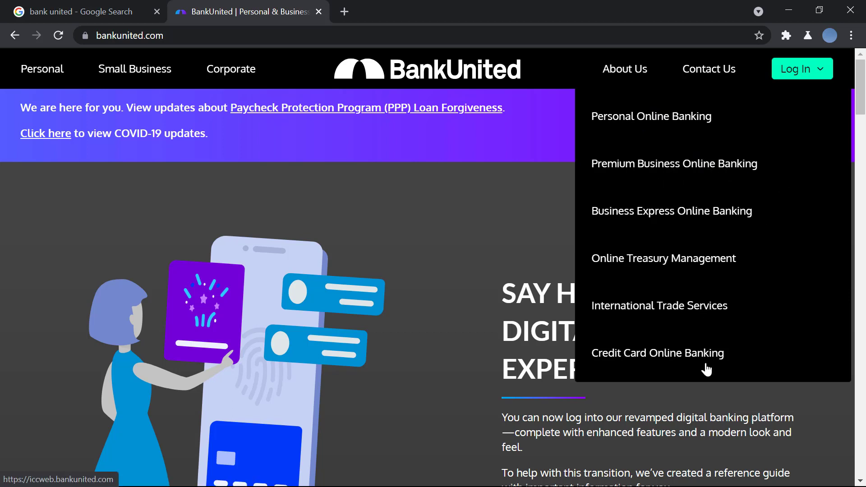
pyautogui.moveTo(645, 127)
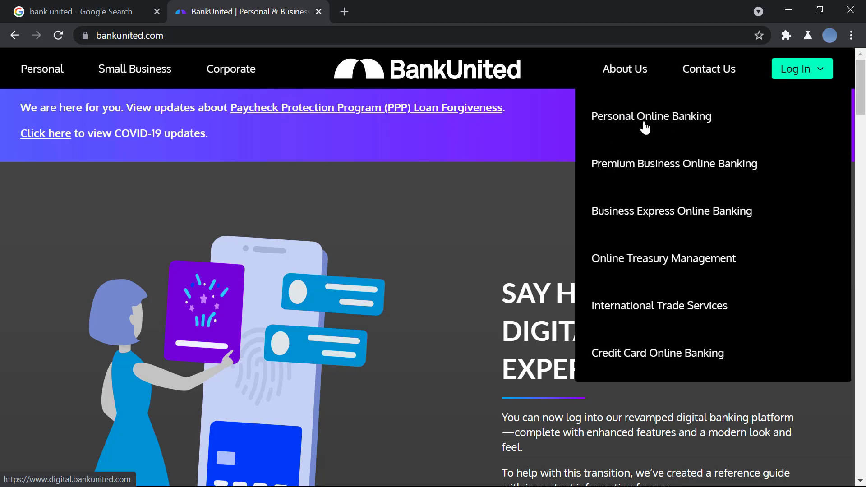
pyautogui.click(650, 116)
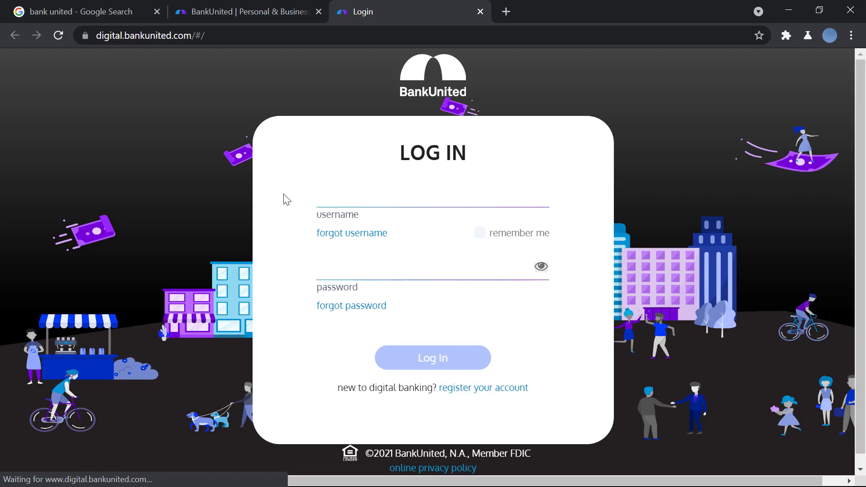
# Enter the username 'kelly123' in the login form's username field.
pyautogui.click(432, 195)
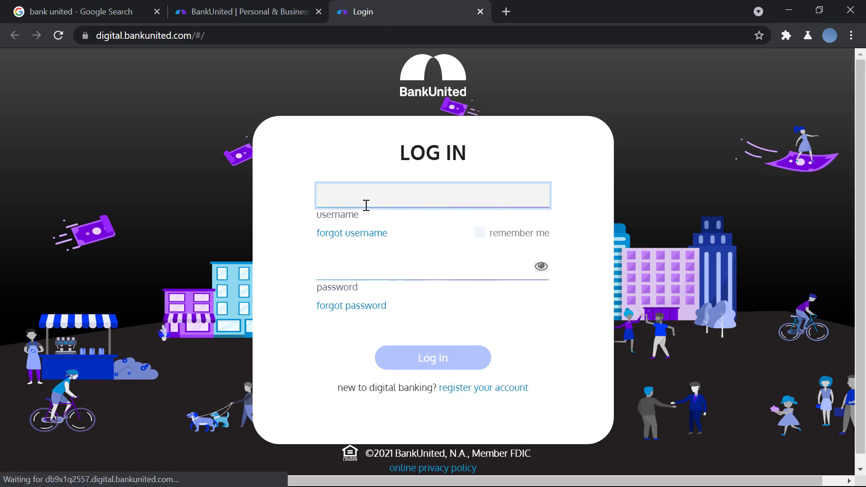
pyautogui.write('kelly1234')
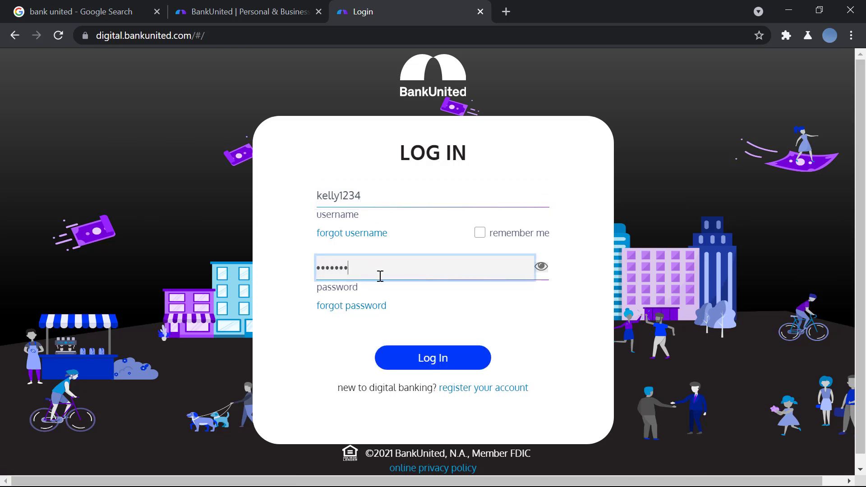
pyautogui.moveTo(585, 344)
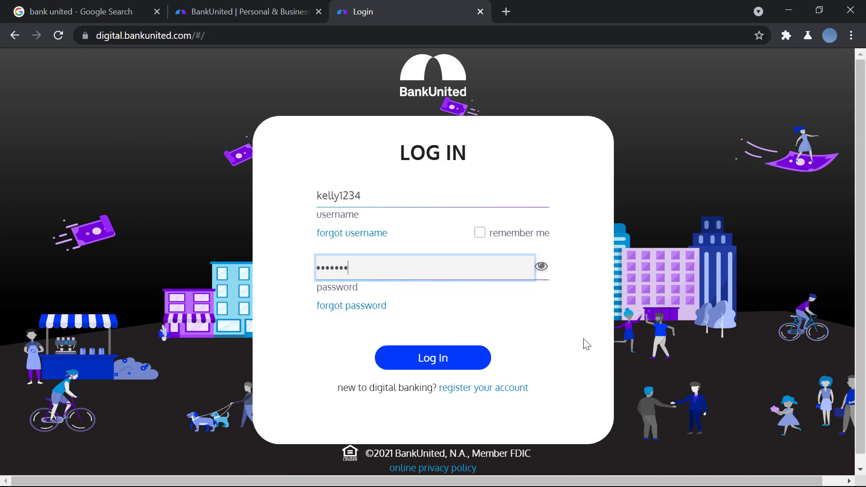
pyautogui.moveTo(562, 407)
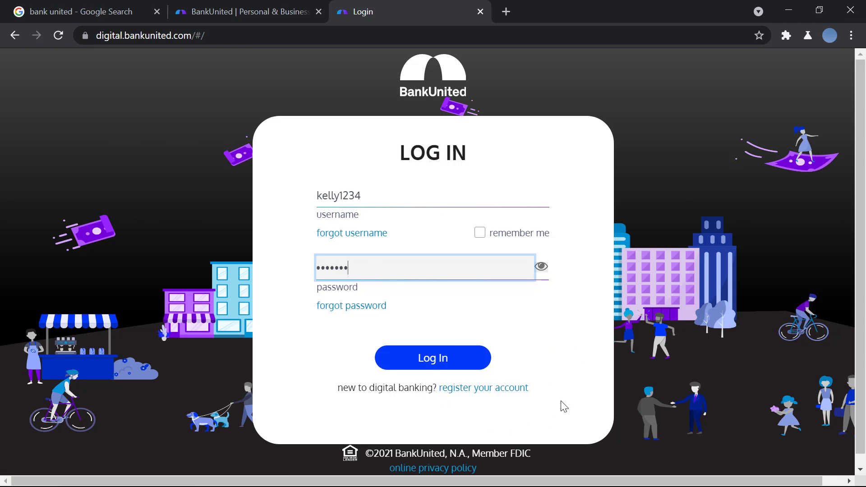